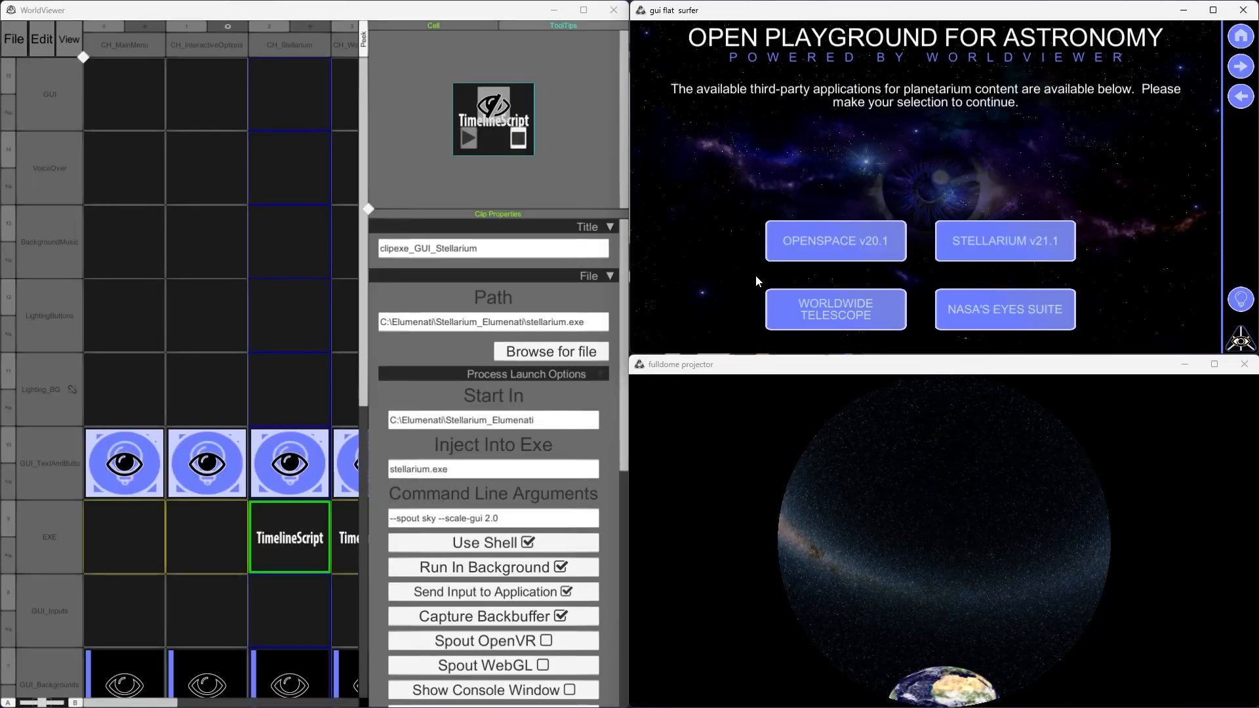
Launch WorldWide Telescope from the astronomy applications menu
click(835, 310)
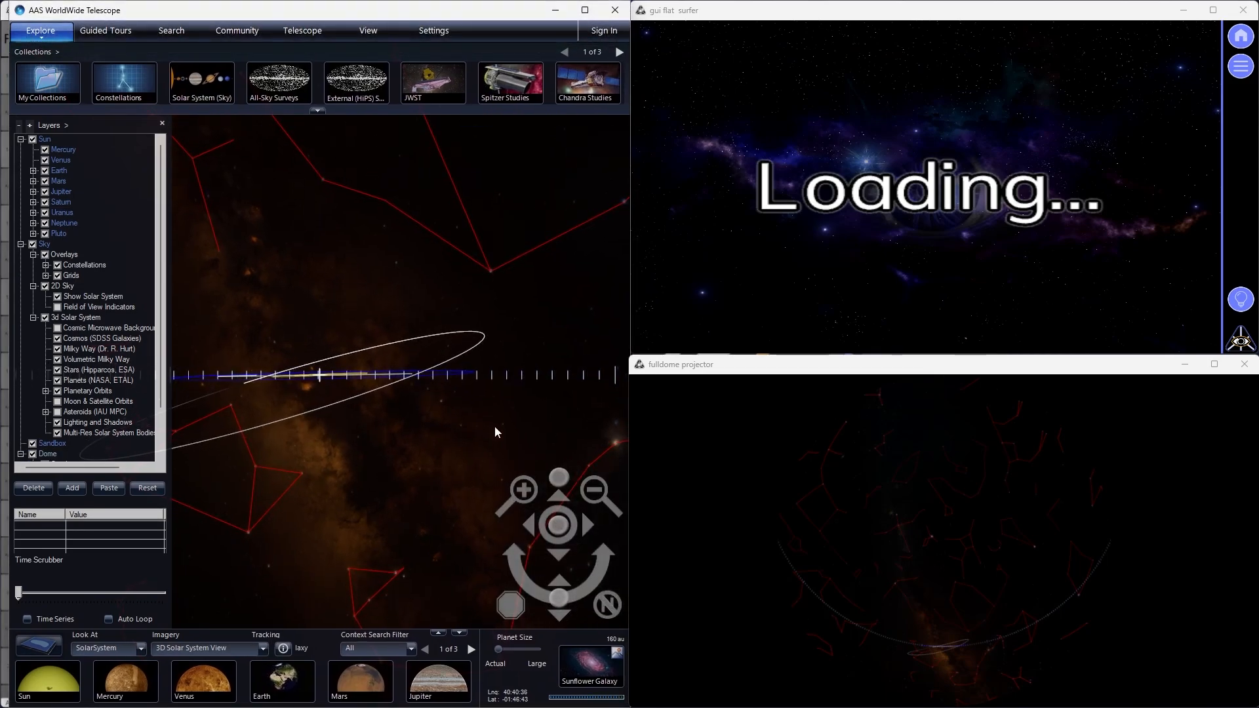
mouse_move(350, 312)
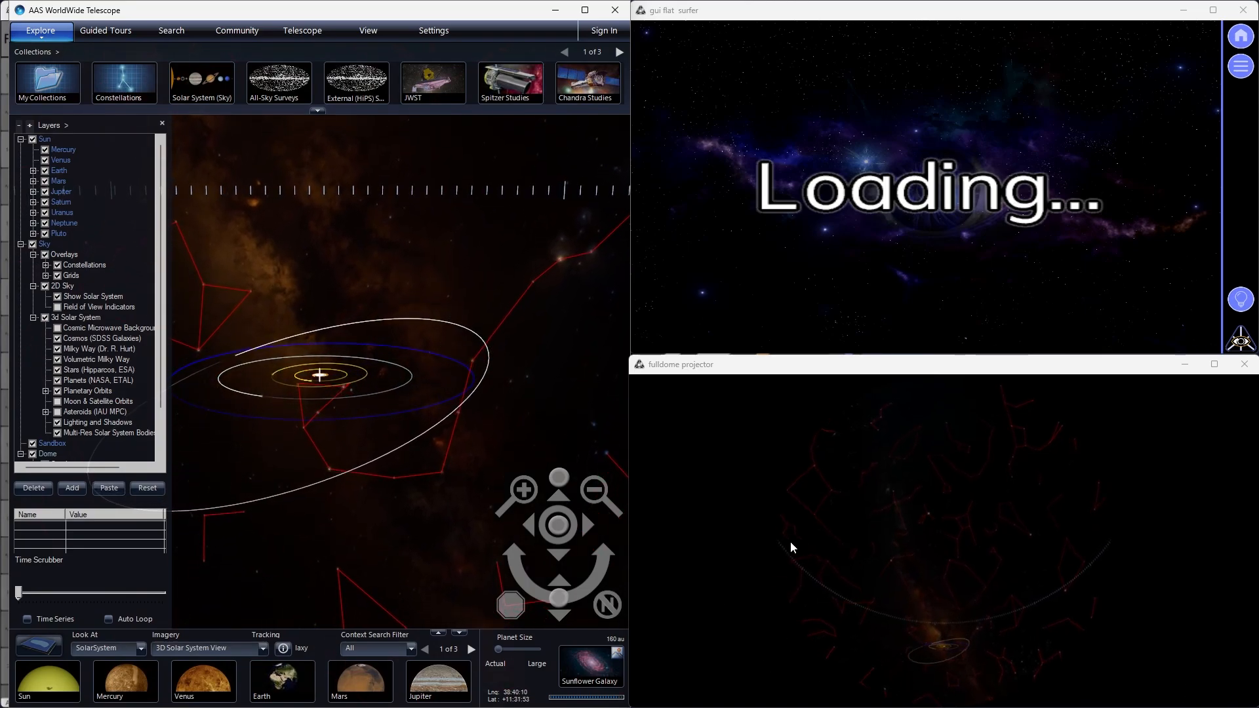
mouse_move(695, 545)
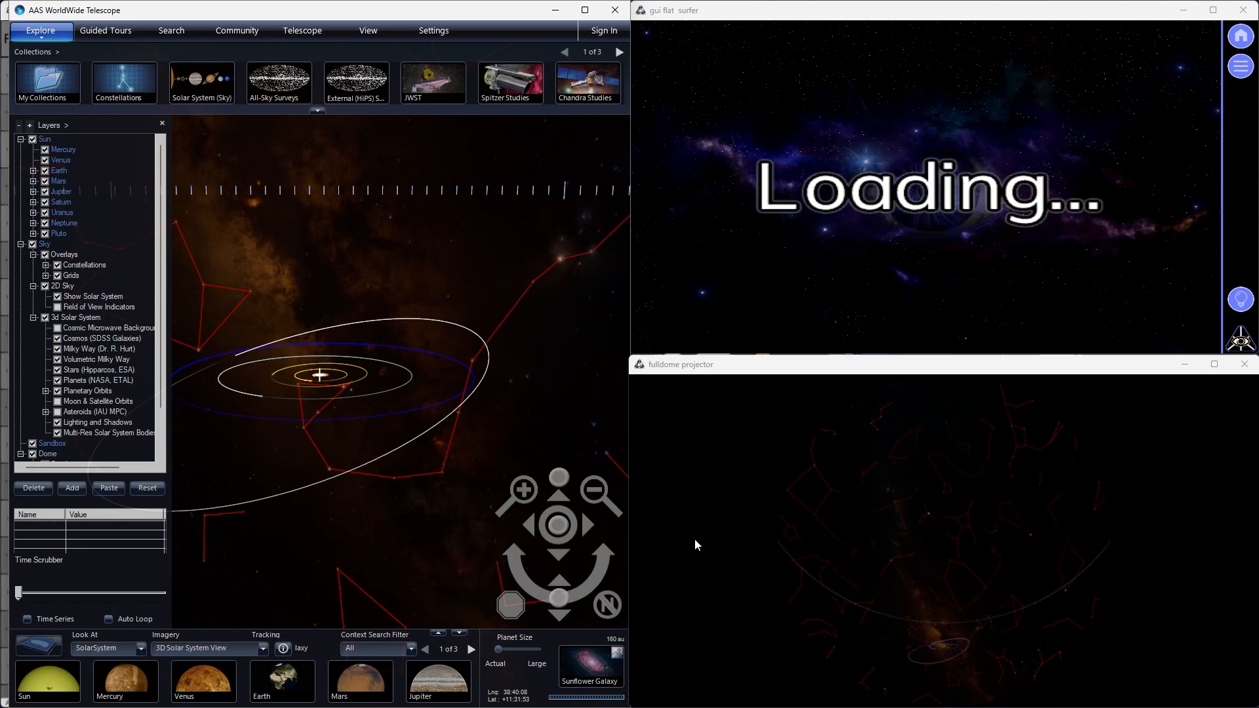
mouse_move(114, 140)
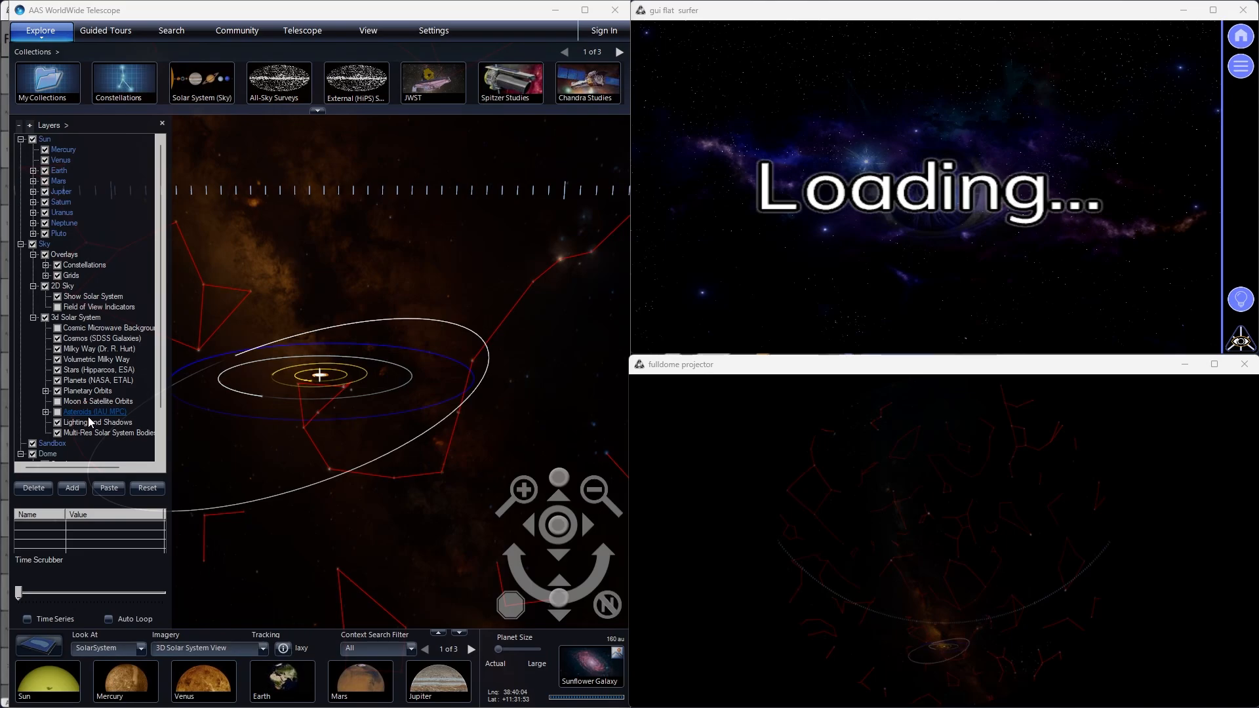
mouse_move(379, 406)
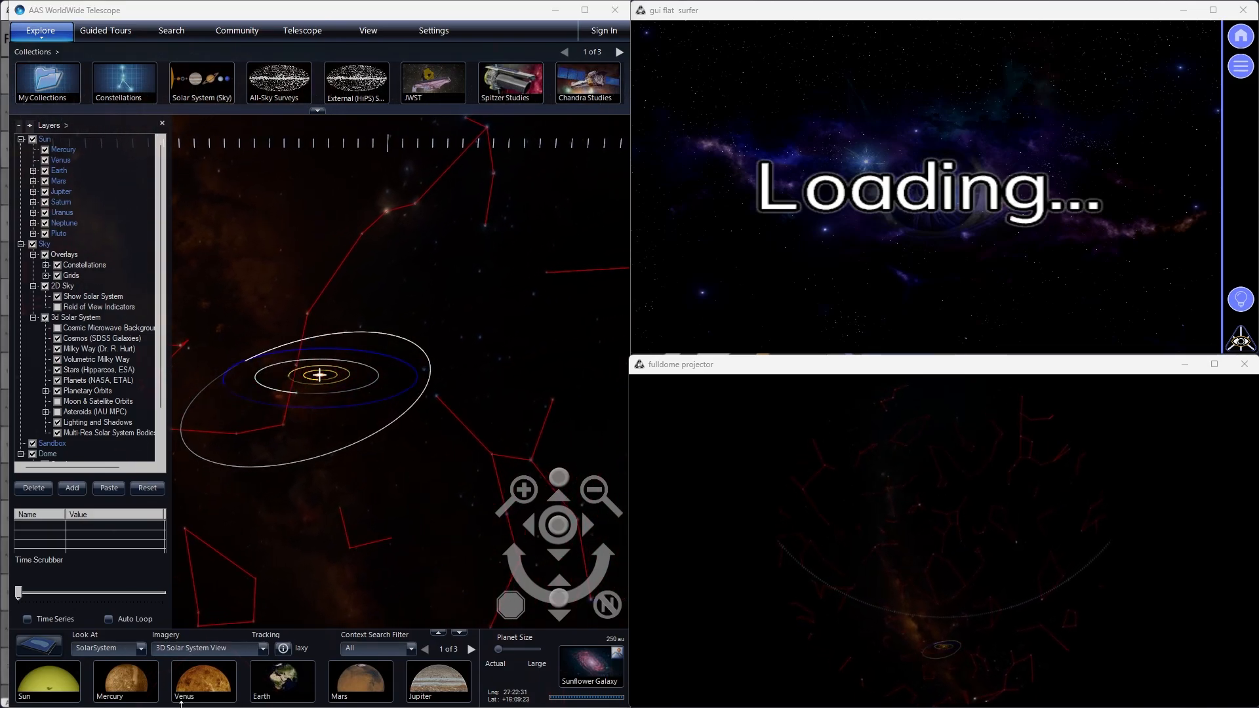
Fly the solar system view to a close-up of Mercury
click(202, 681)
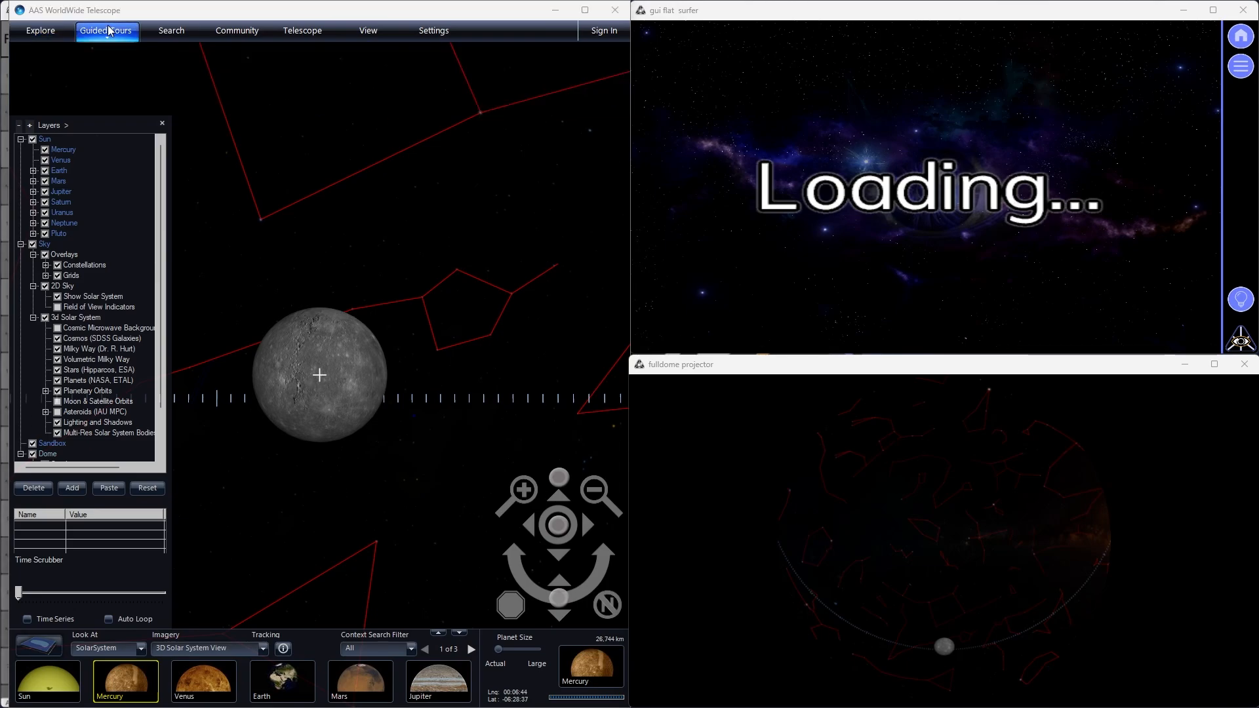
Start The Ring Nebula tour from the Nebula guided tours collection
click(106, 30)
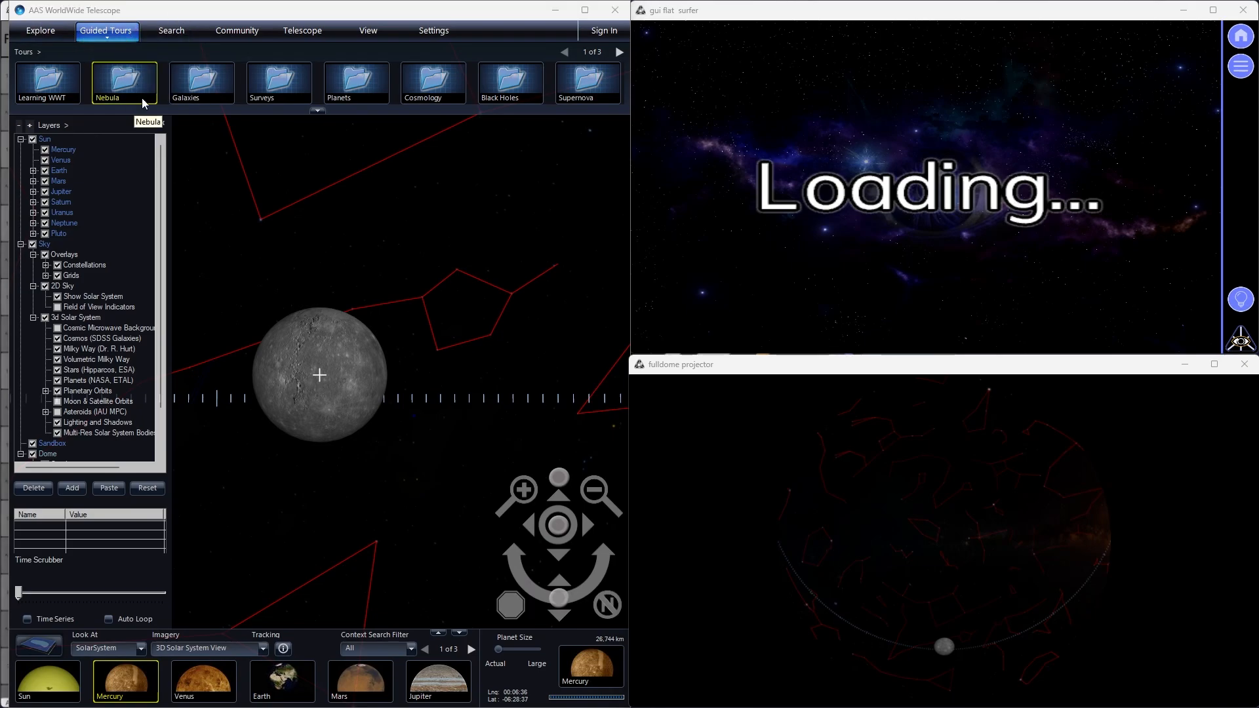
click(123, 80)
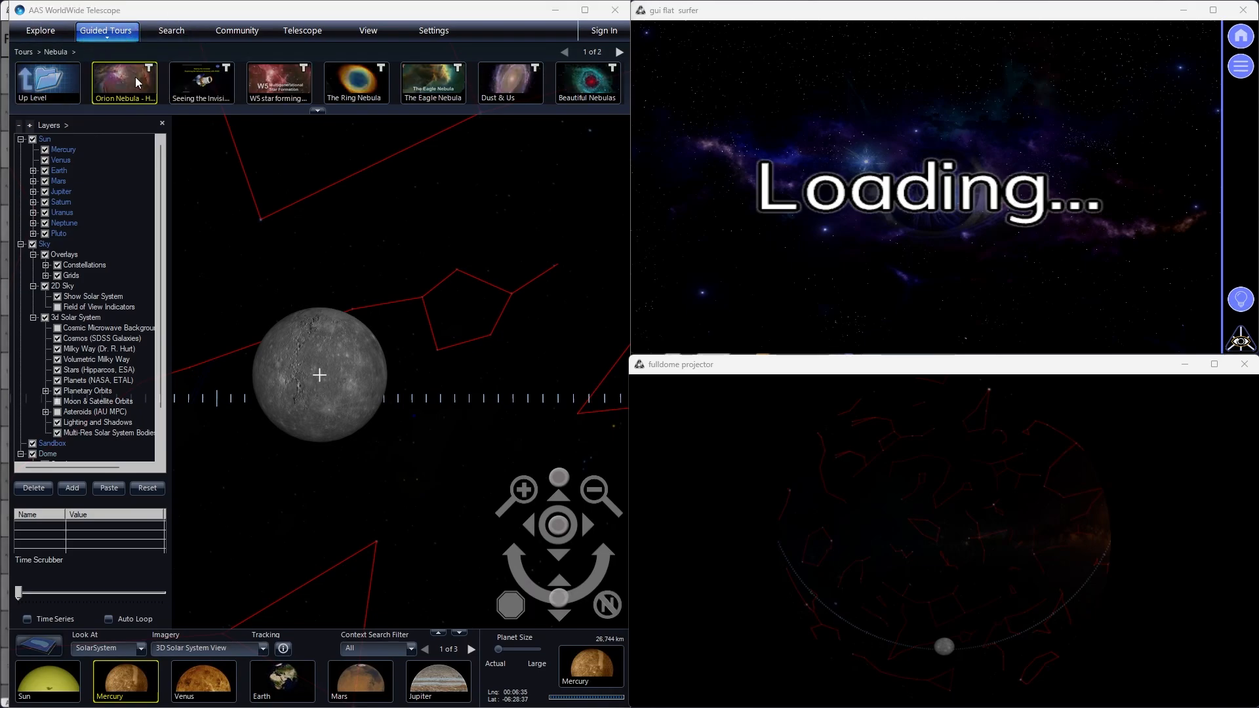
click(356, 83)
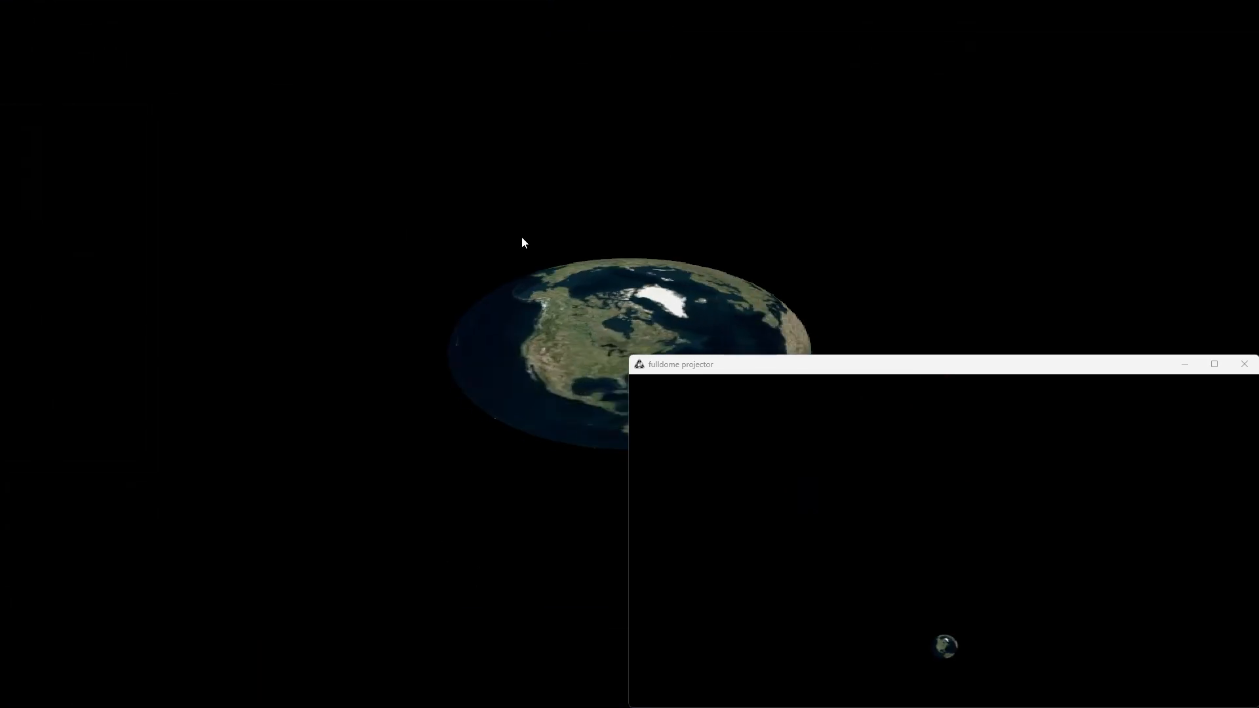
mouse_move(303, 230)
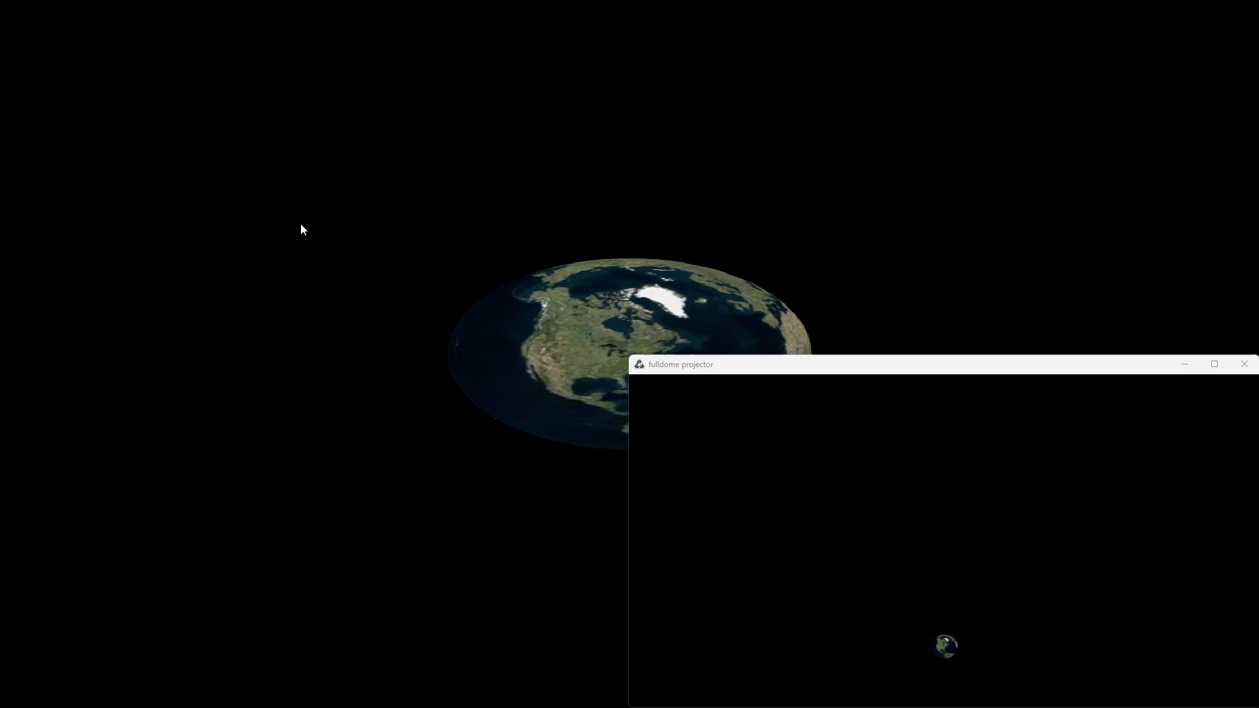
mouse_move(418, 238)
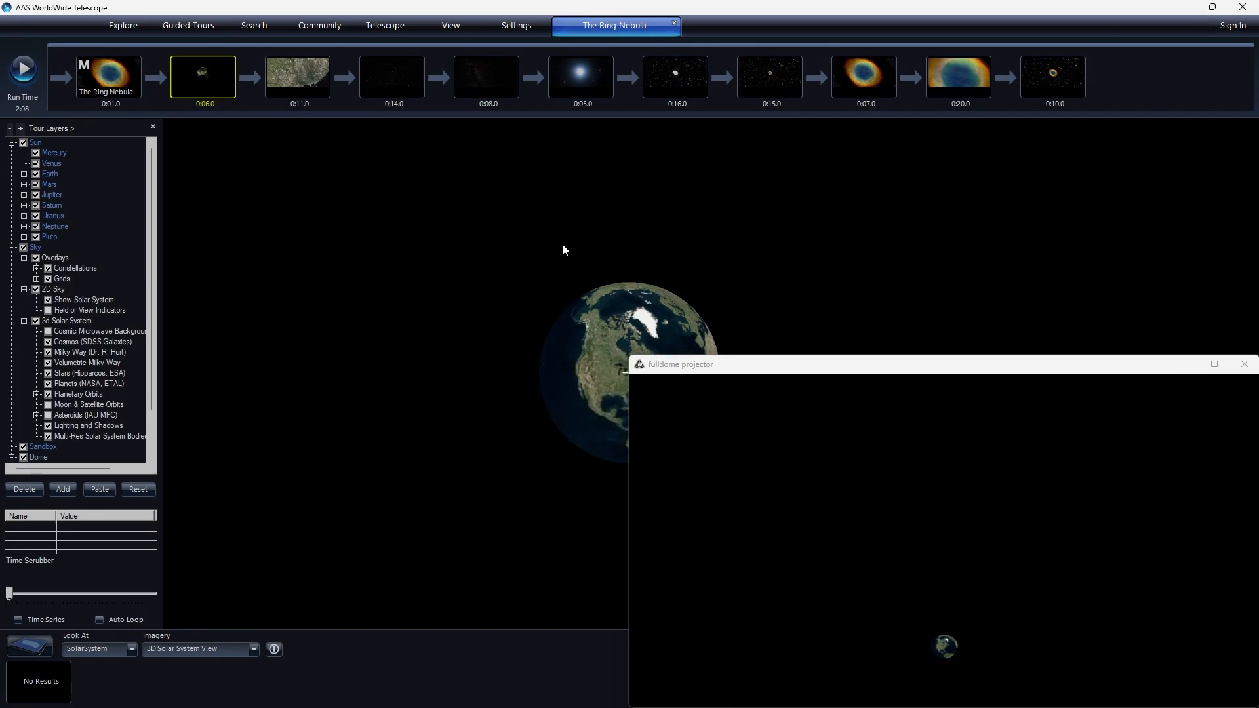
mouse_move(394, 305)
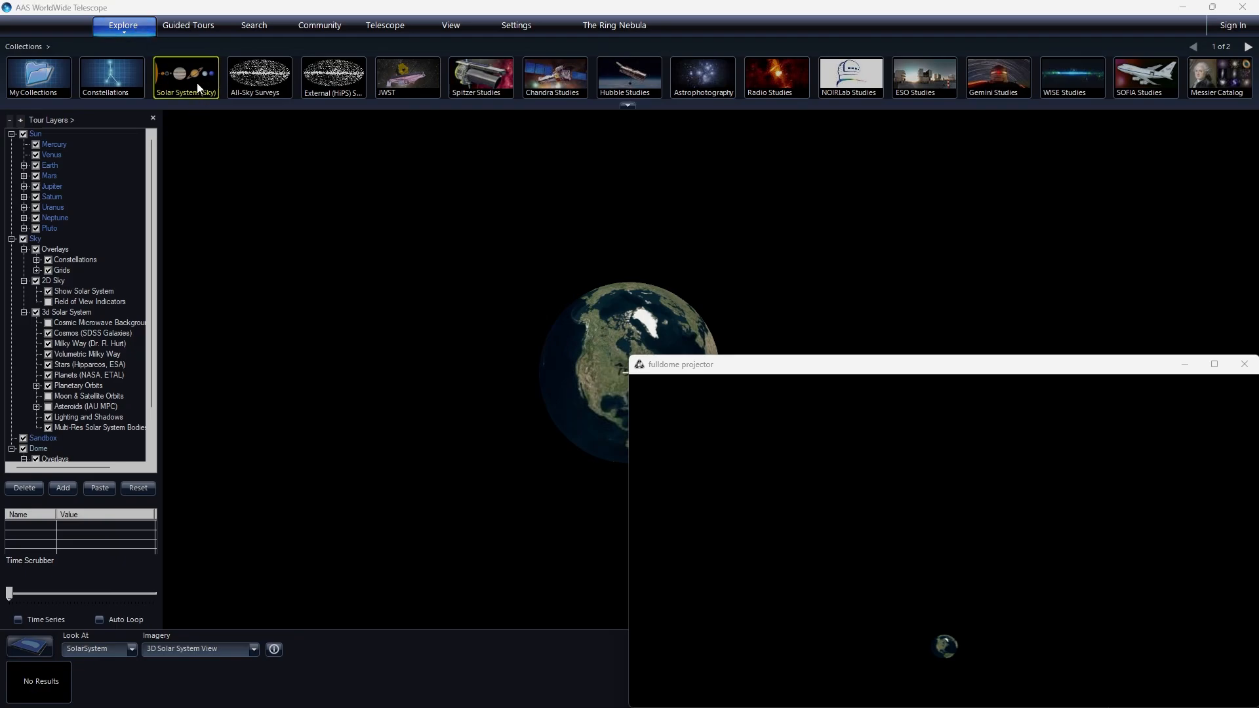
mouse_move(617, 169)
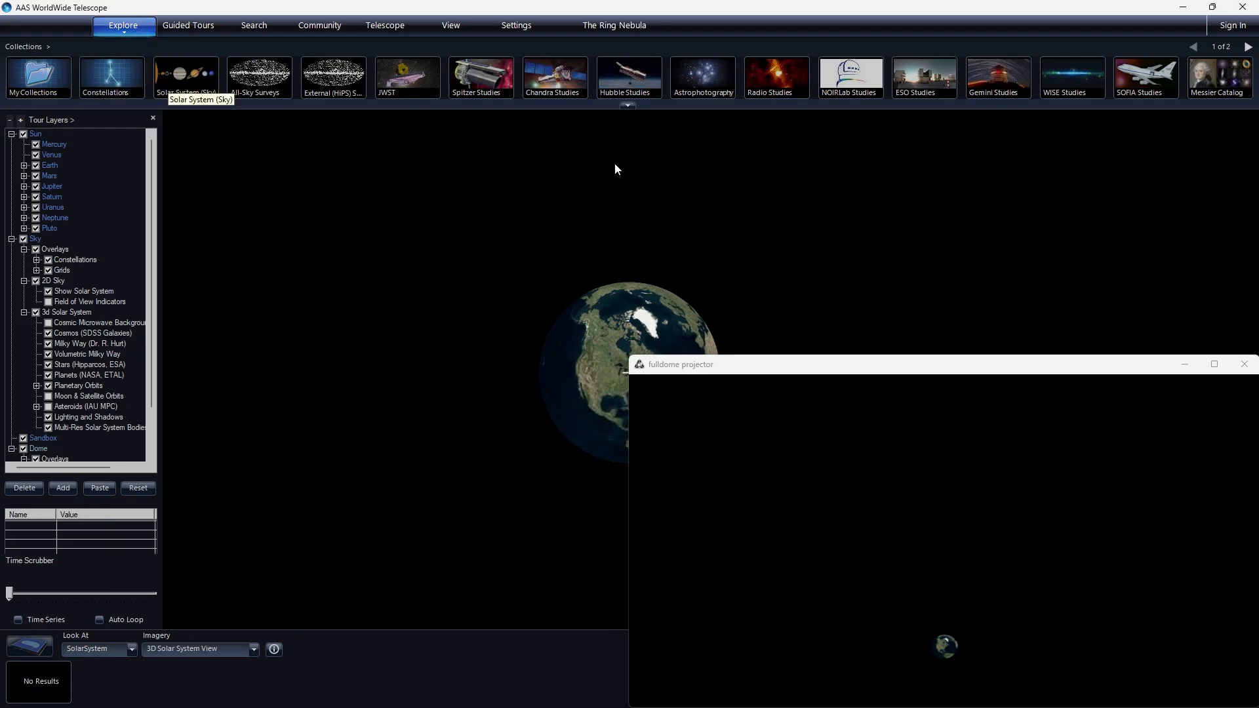
mouse_move(305, 579)
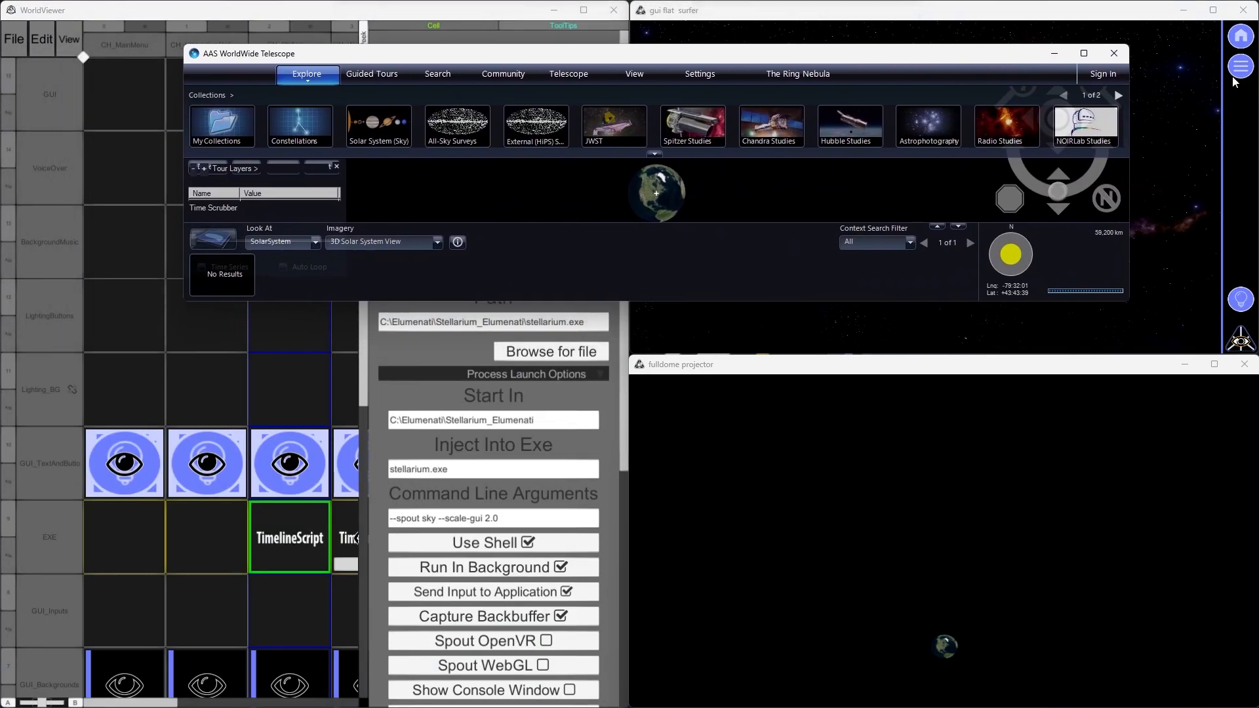
Return the restored WorldWide Telescope window to the Nebula tours list
click(371, 74)
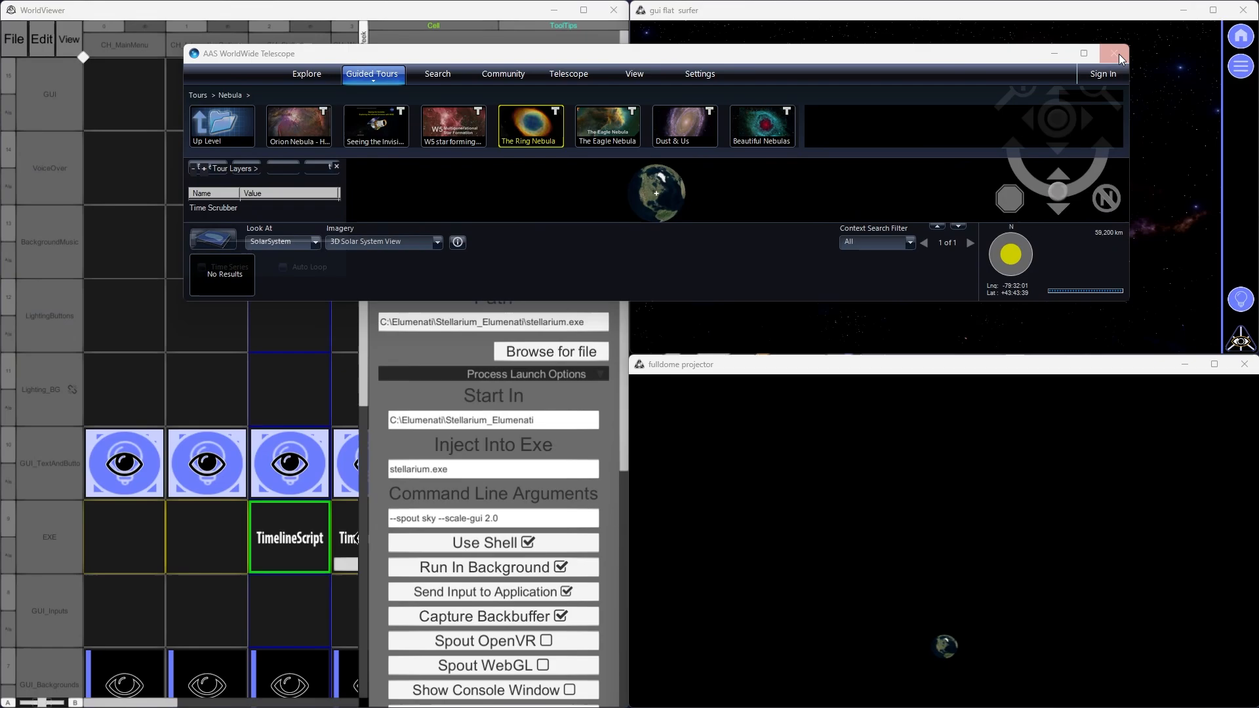